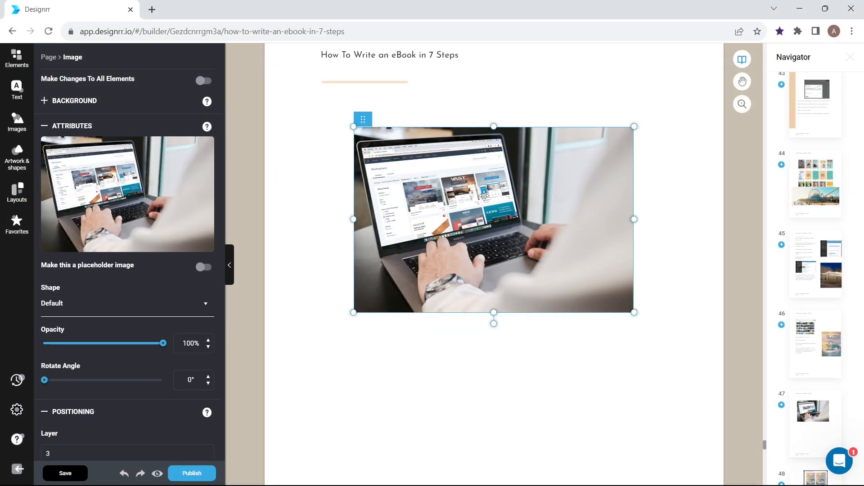
- Drag the laptop photo slightly downward on the How To Write an eBook page
drag(494, 219, 459, 246)
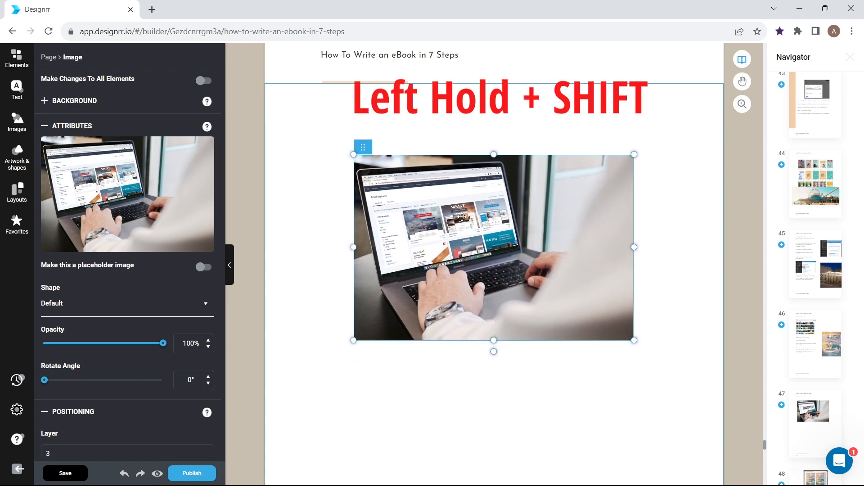
- Slide the laptop photo along its axis guides, then drop it further right and lower
drag(494, 247, 446, 246)
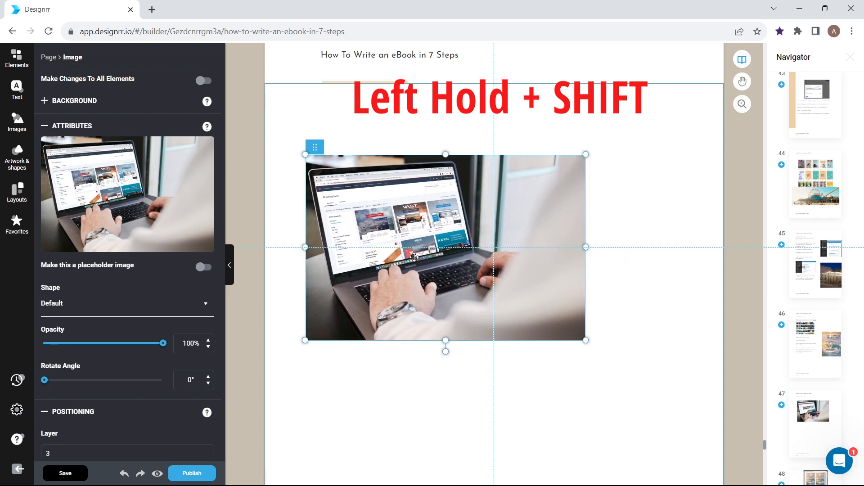
drag(446, 247, 493, 291)
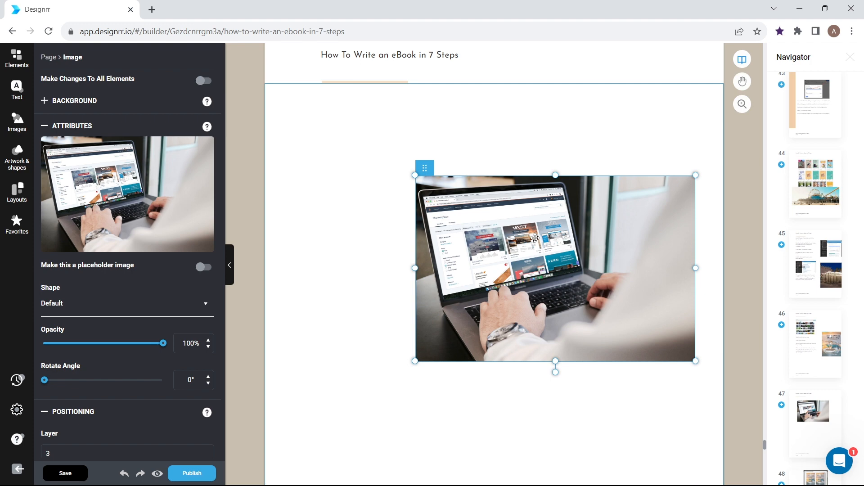
- Snap the laptop photo to the container's top-right edges, then flush against the page's left edge
drag(555, 270, 555, 203)
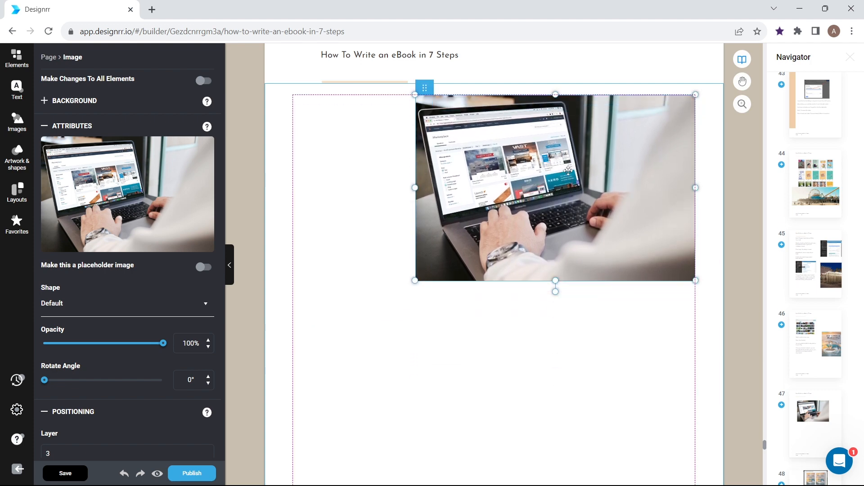
drag(556, 187, 493, 258)
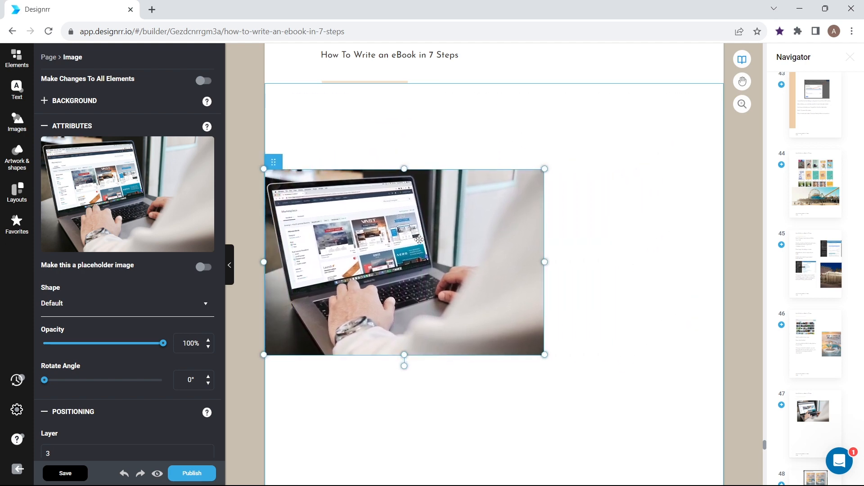
- Snap the laptop photo to the page's vertical centre line and set it somewhat lower
drag(403, 262, 478, 312)
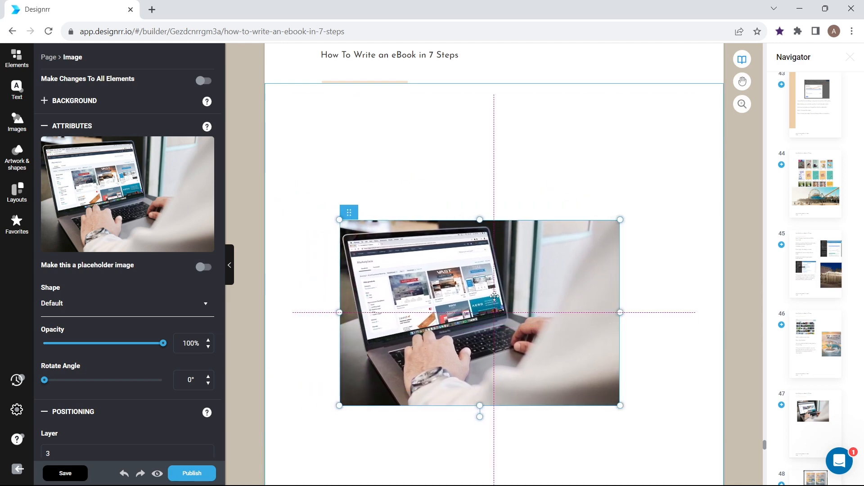
drag(479, 313, 493, 256)
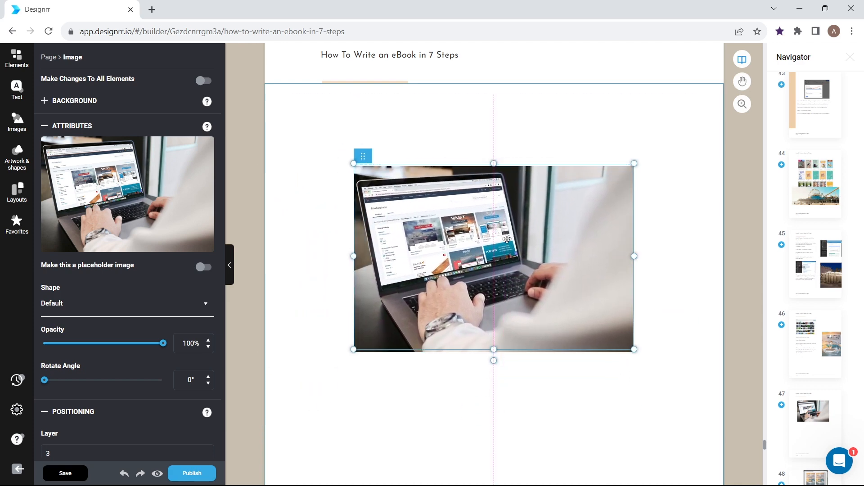
drag(494, 256, 493, 313)
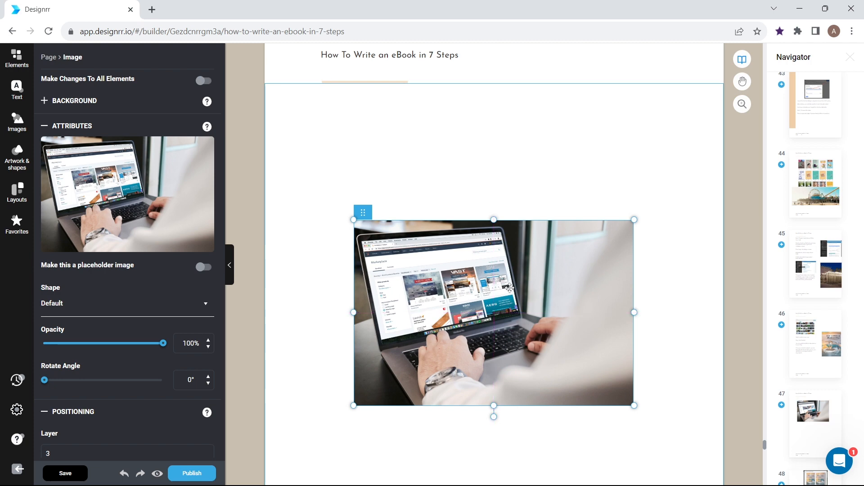